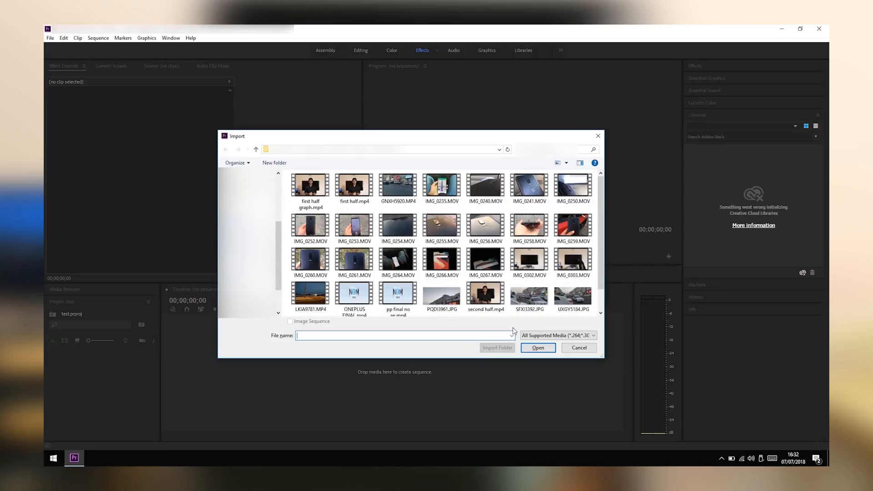
- Attempt to import the image and acknowledge the File Import Failure header error
{"action": "left_click", "coordinate": [537, 347]}
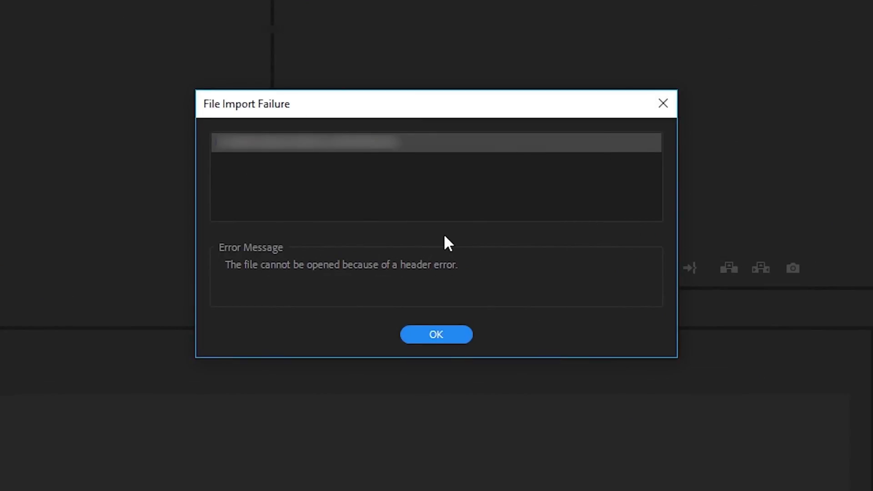
{"action": "mouse_move", "coordinate": [522, 239]}
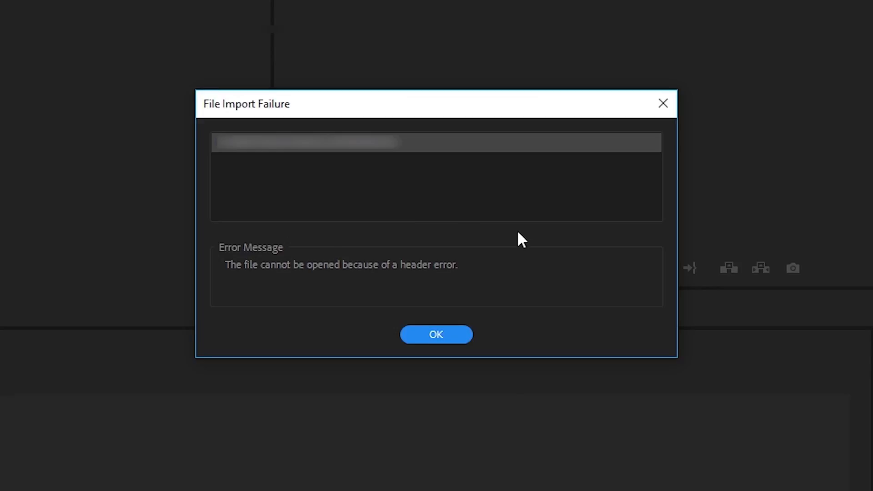
{"action": "left_click", "coordinate": [436, 334]}
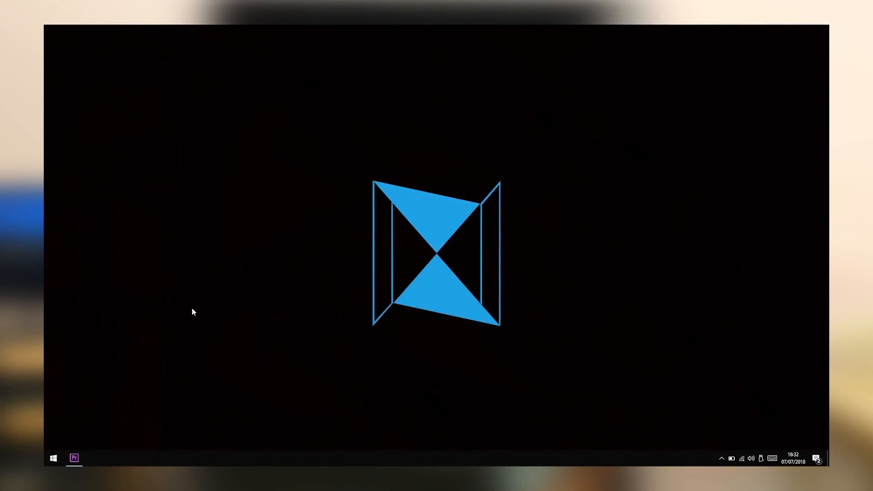
- Place the street photo on the Paint canvas and choose JPEG as the Save As format
{"action": "left_click", "coordinate": [52, 458]}
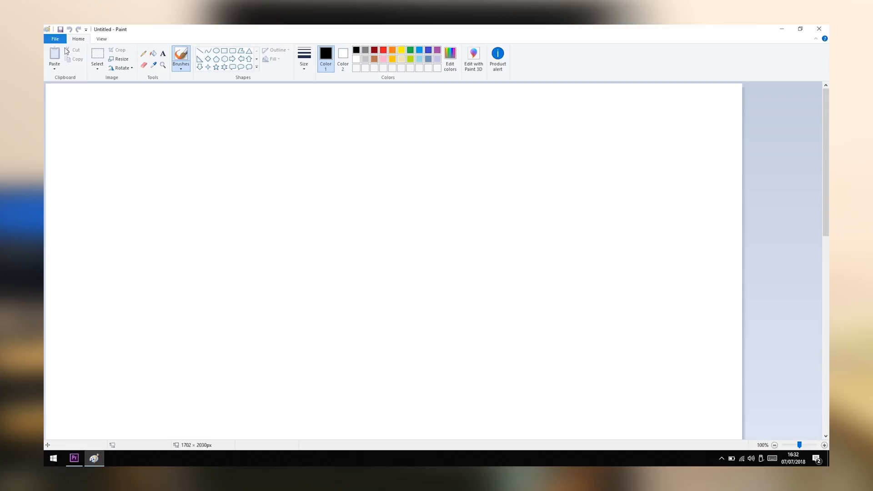
{"action": "left_click", "coordinate": [53, 60]}
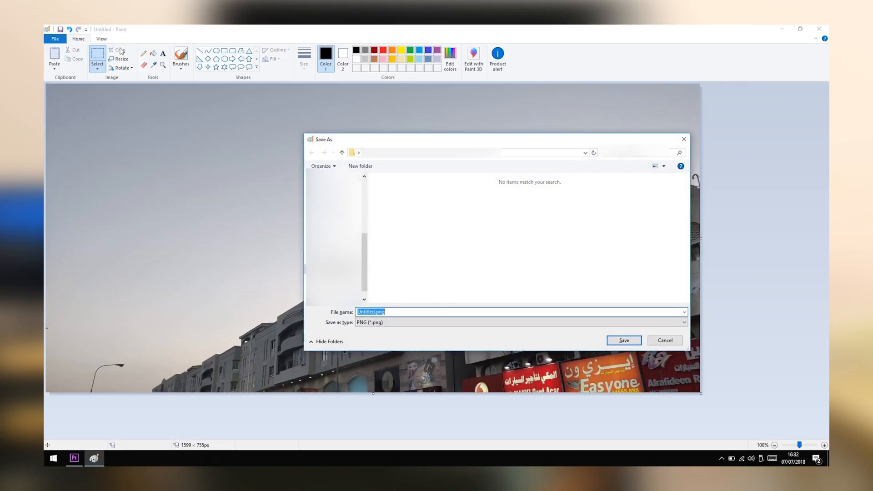
{"action": "left_click", "coordinate": [682, 322]}
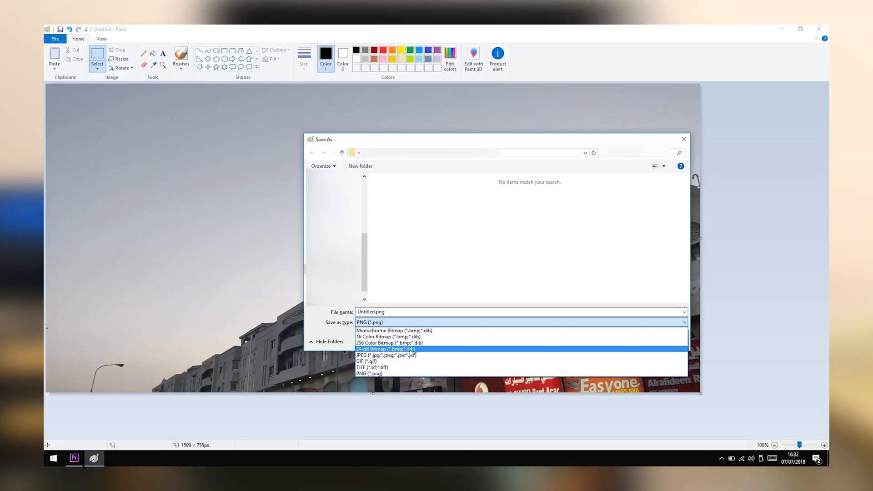
{"action": "left_click", "coordinate": [385, 354]}
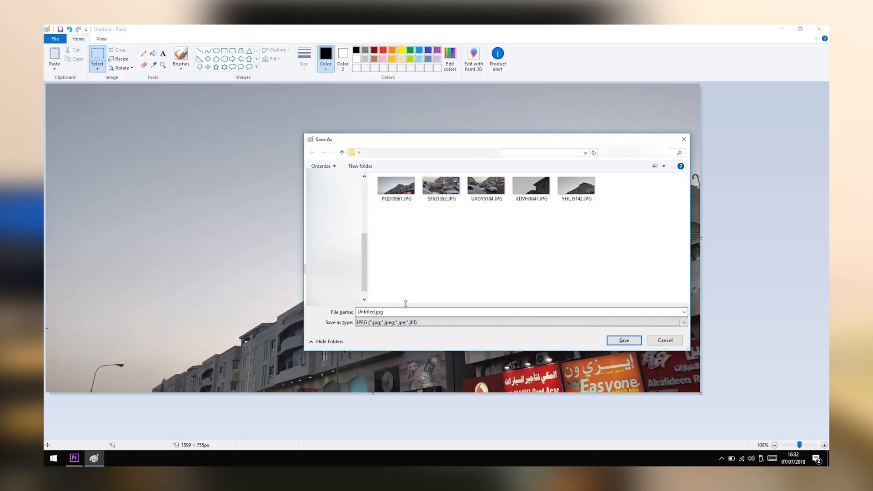
{"action": "mouse_move", "coordinate": [623, 340]}
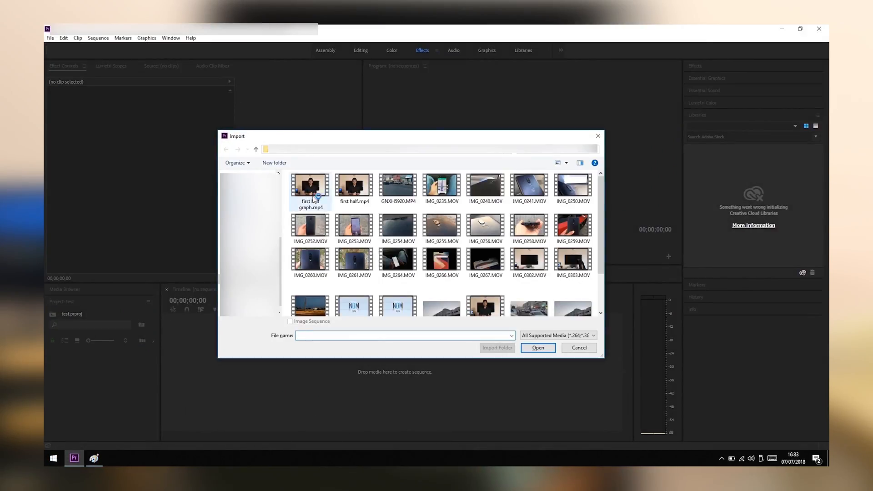
- Import the re-saved Untitled.jpg into the Premiere Pro project panel
{"action": "scroll", "scroll_direction": "down", "scroll_amount": 3}
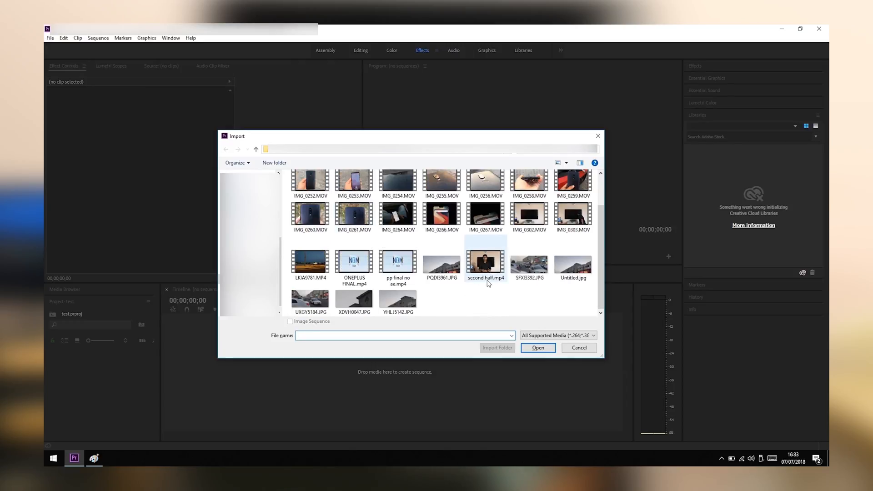
{"action": "left_click", "coordinate": [572, 263]}
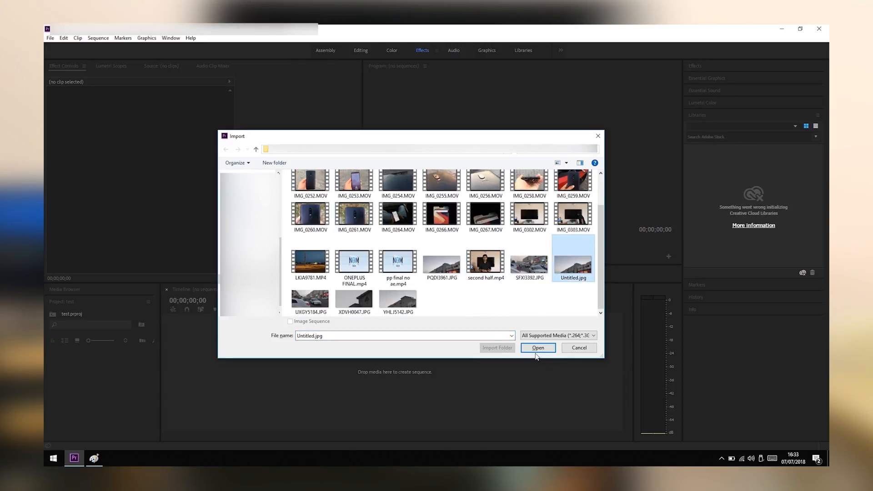
{"action": "left_click", "coordinate": [537, 347]}
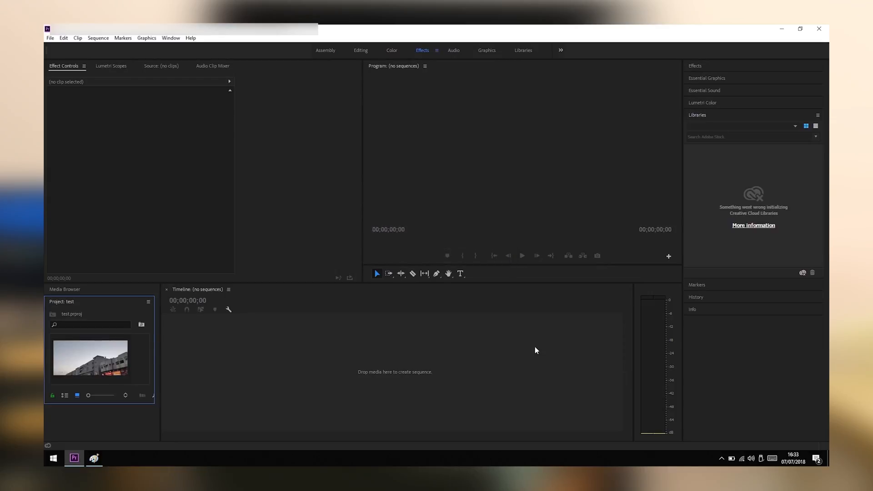